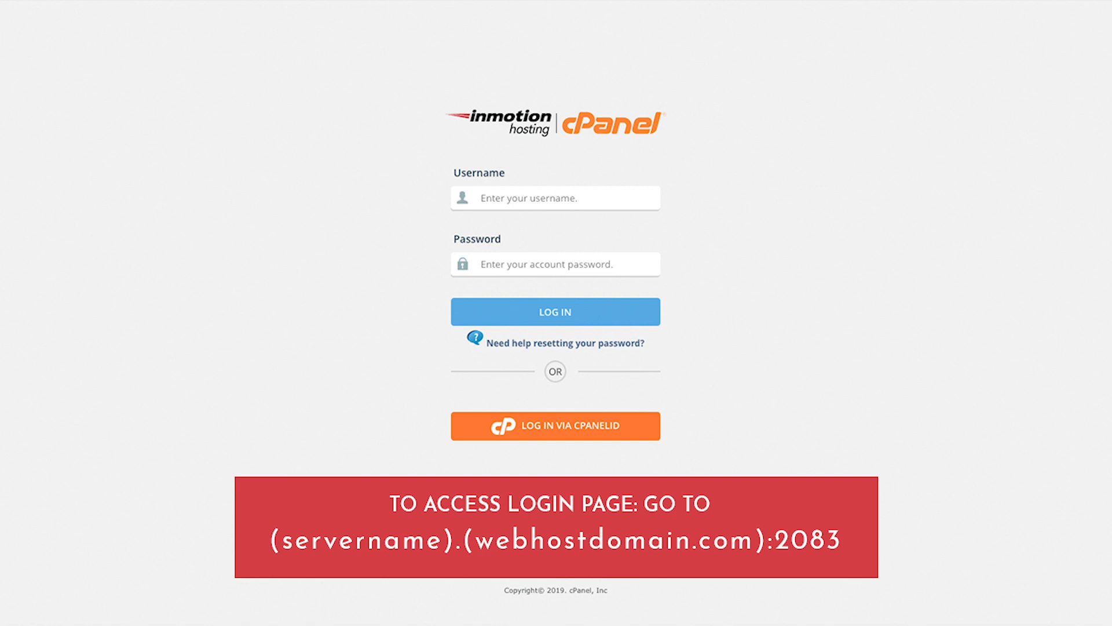
Log in to cPanel and open the MySQL Databases tool
left_click(555, 311)
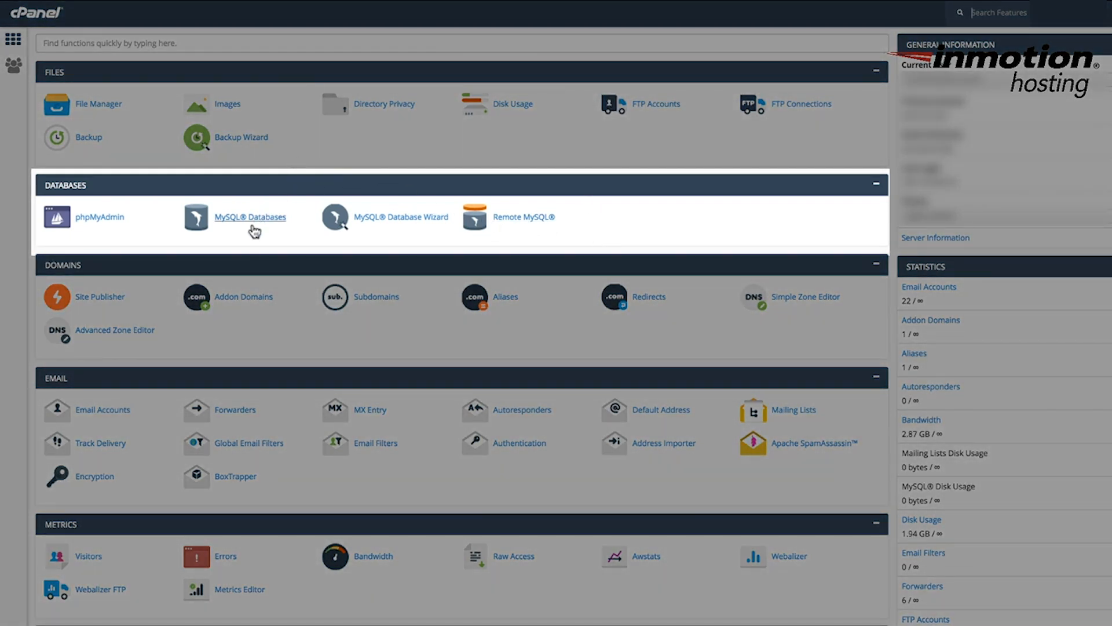
left_click(251, 217)
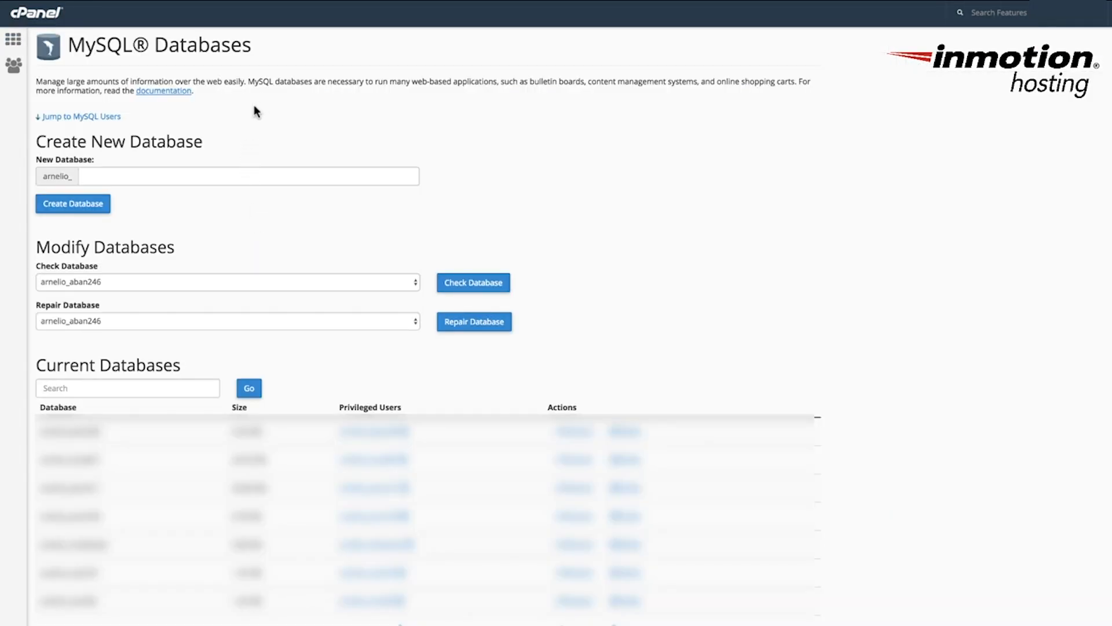
Create the new database 'test2' and return to the MySQL Databases page
scroll("down", 3)
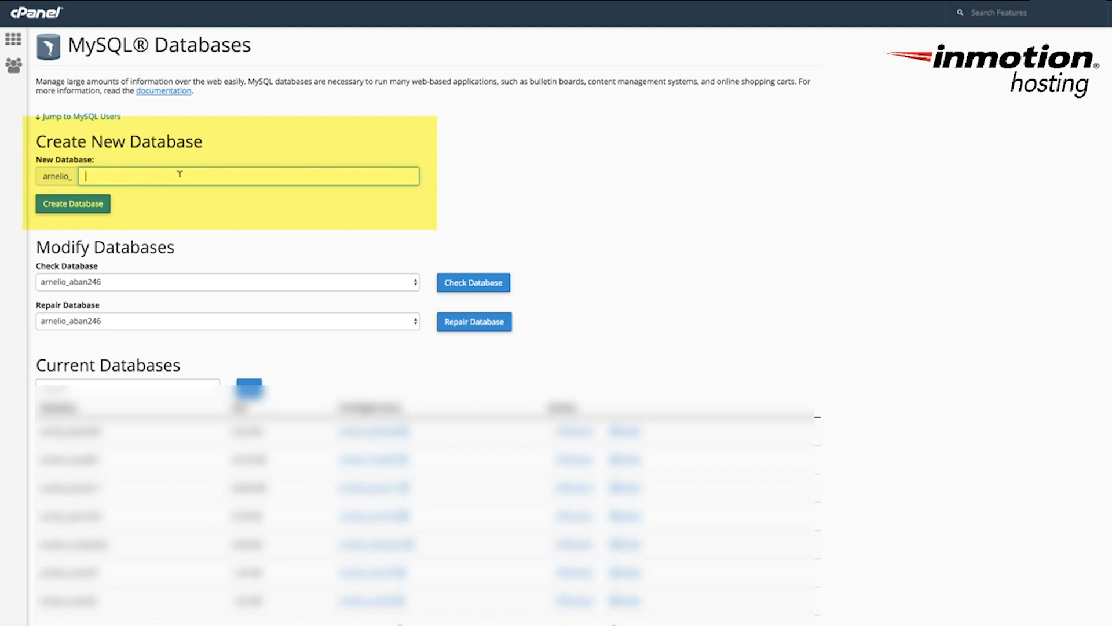
type("test2")
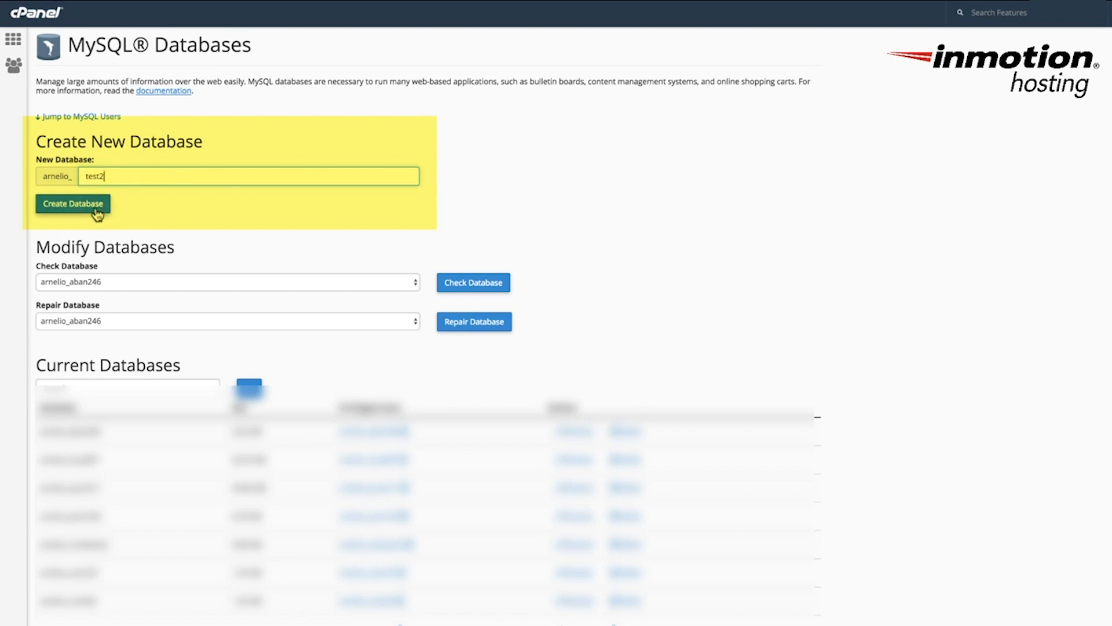
left_click(72, 203)
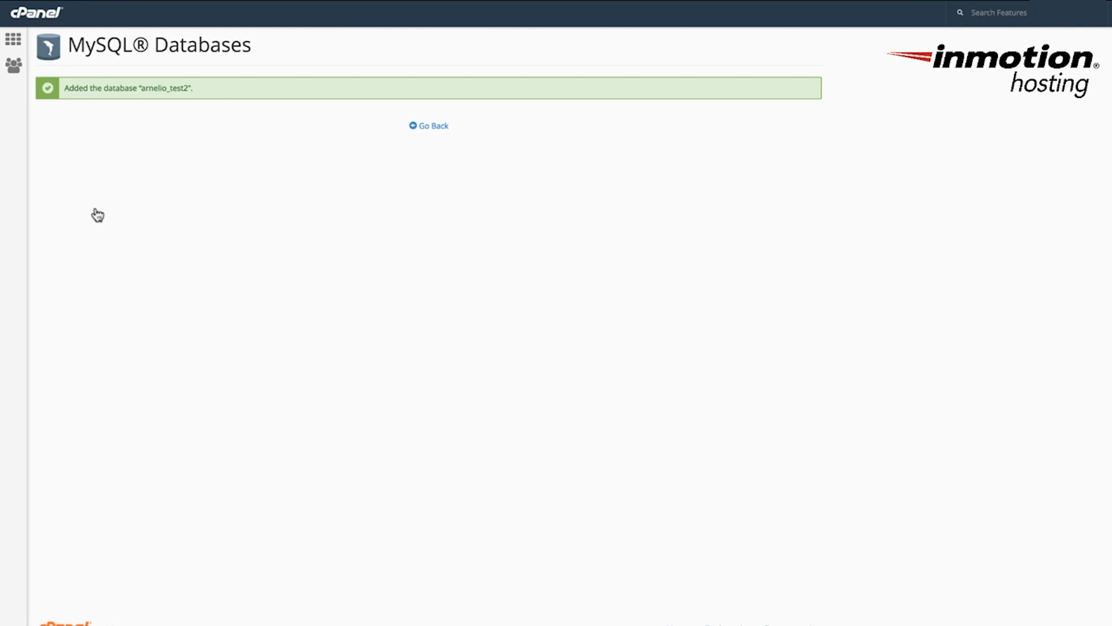
mouse_move(140, 107)
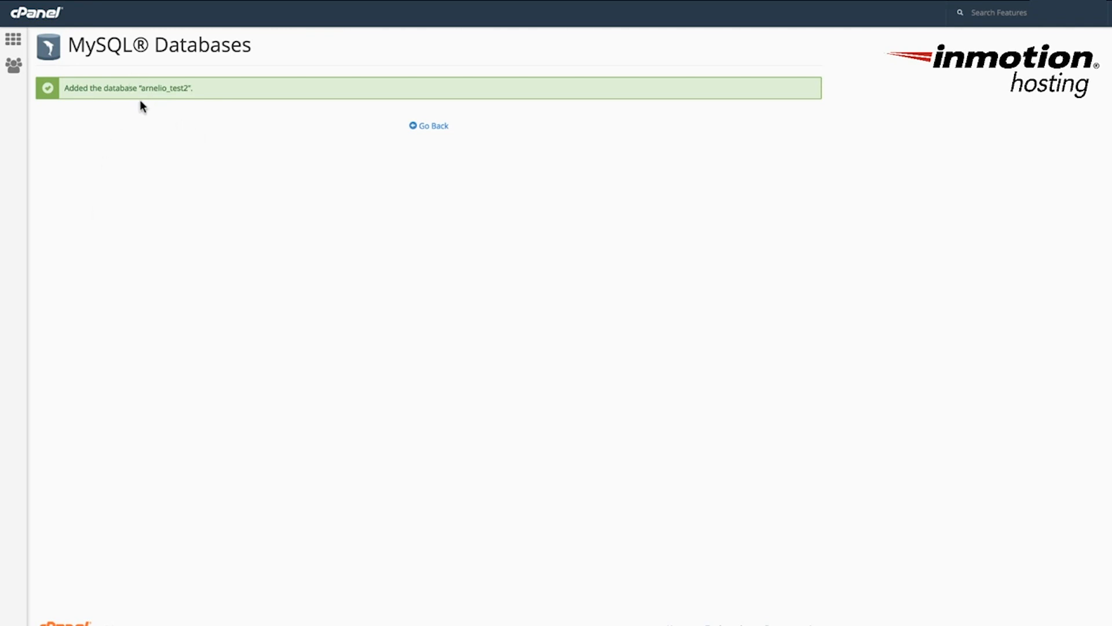
mouse_move(149, 104)
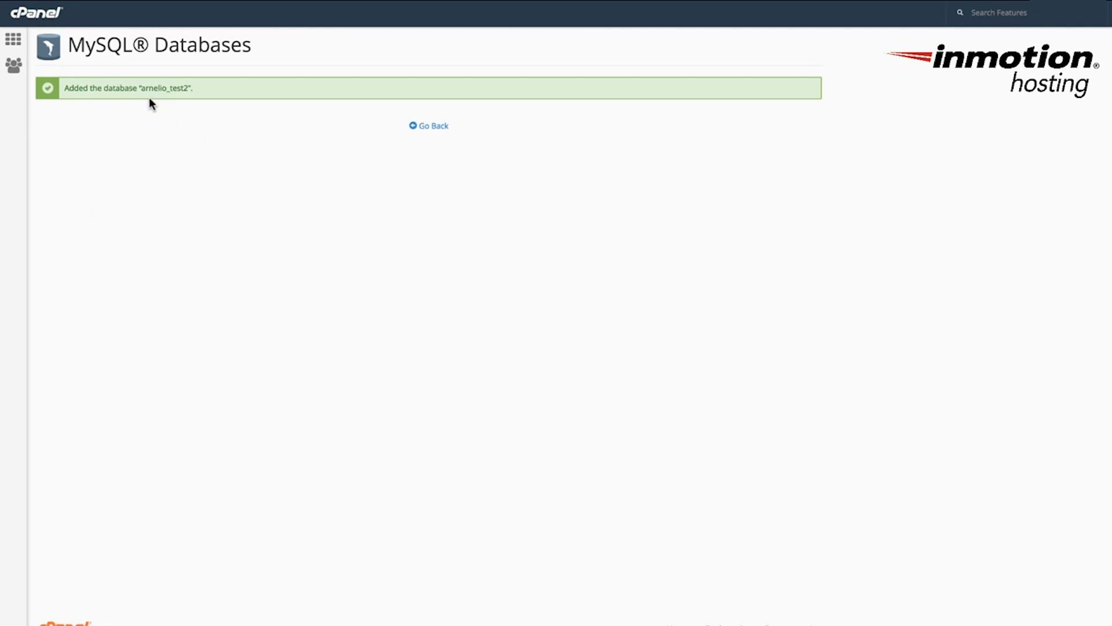
left_click(428, 126)
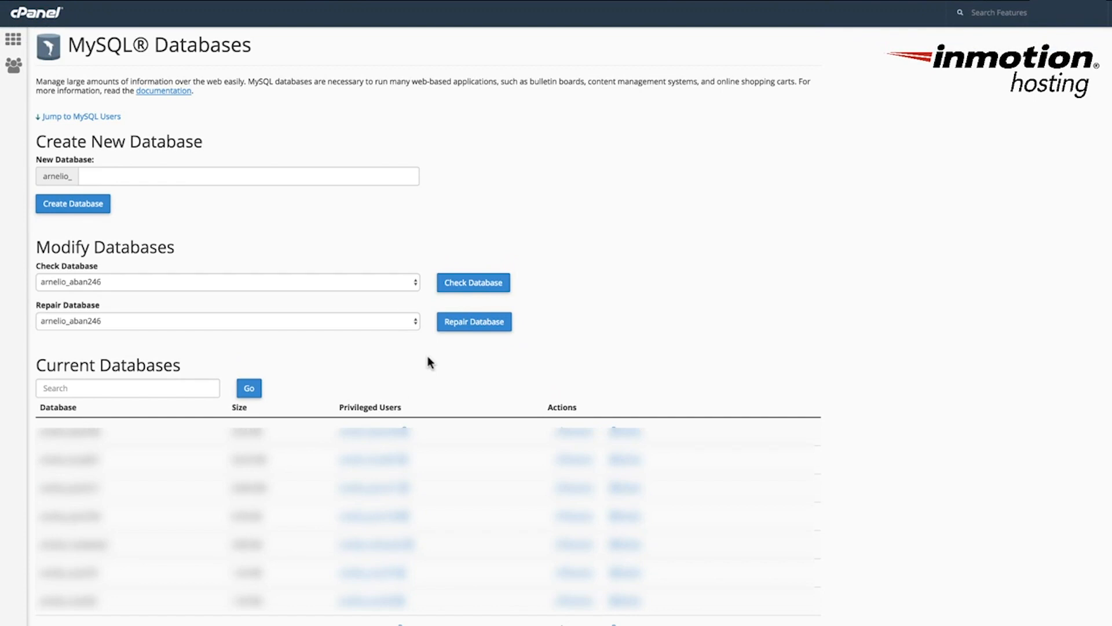